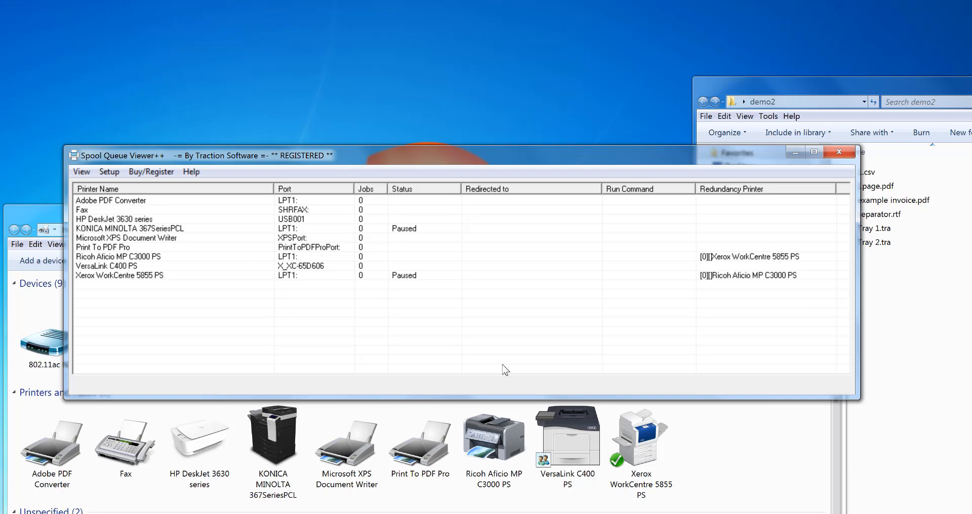
mouse_move(130, 302)
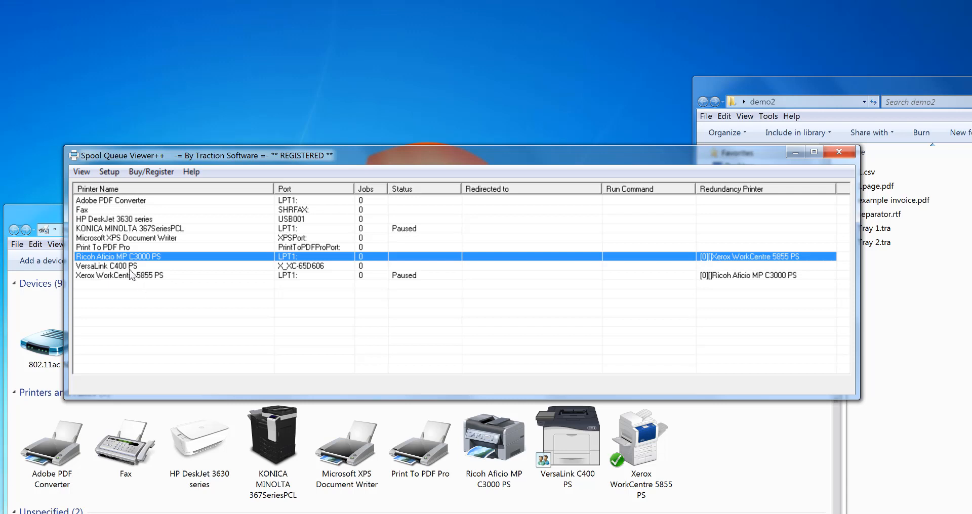
Bring the Devices and Printers window in front of Spool Queue Viewer++.
click(119, 275)
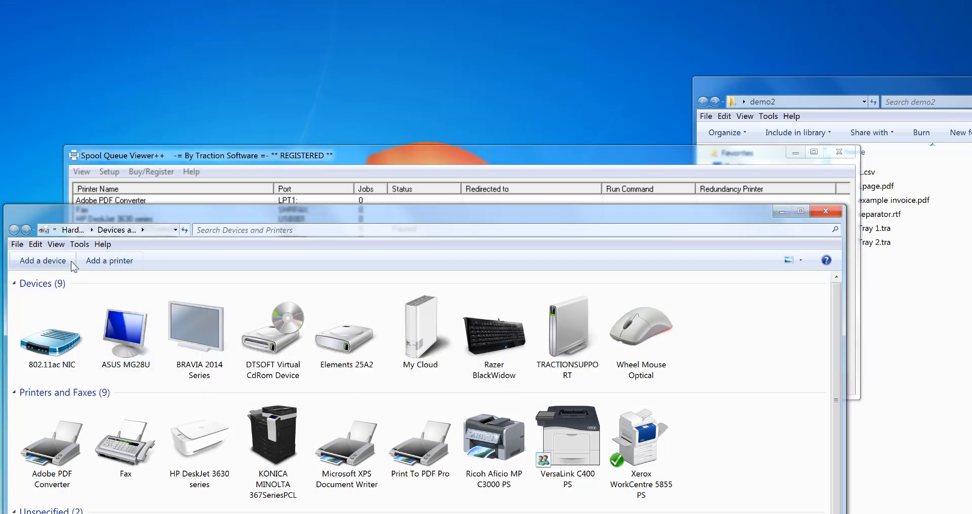
mouse_move(108, 260)
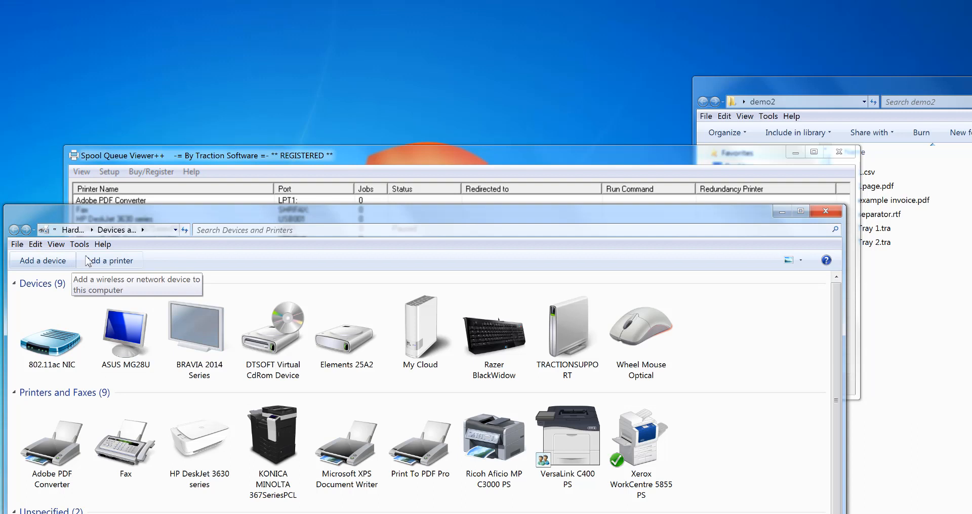
Add local printer 'Print 3' on LPT1 using the existing Xerox Global Print Driver PS.
click(109, 260)
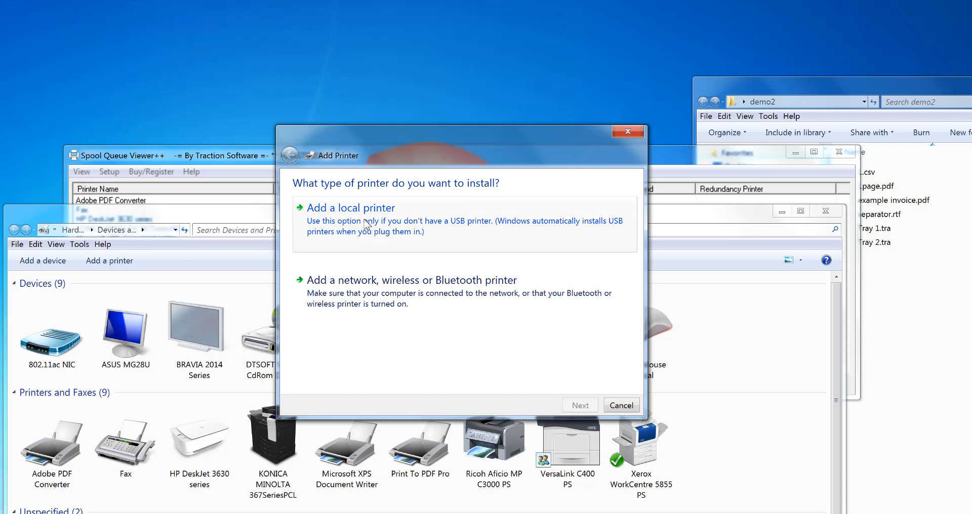
click(350, 207)
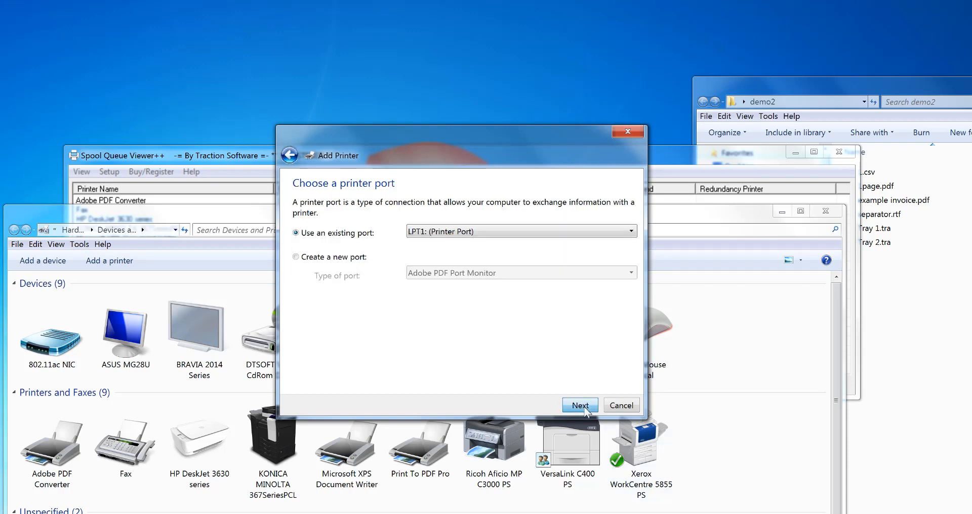
click(578, 404)
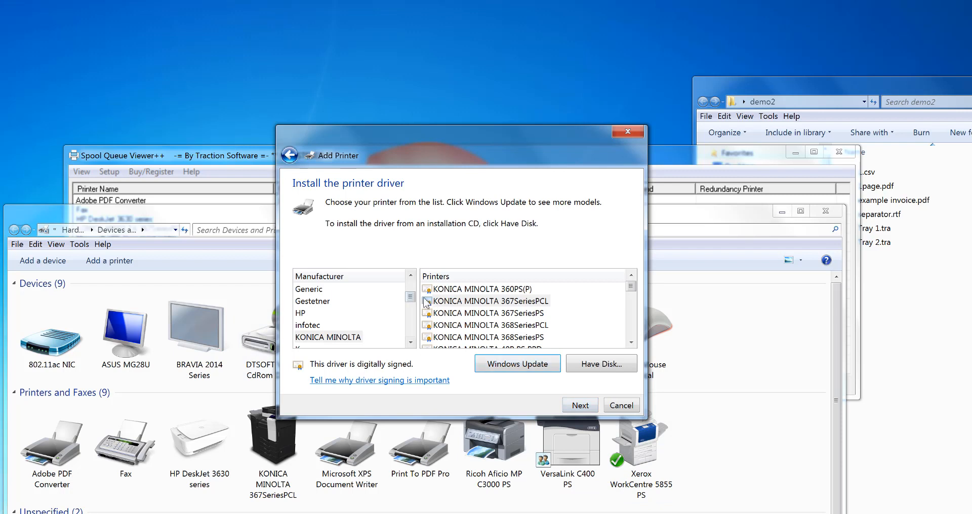
scroll(down, 3)
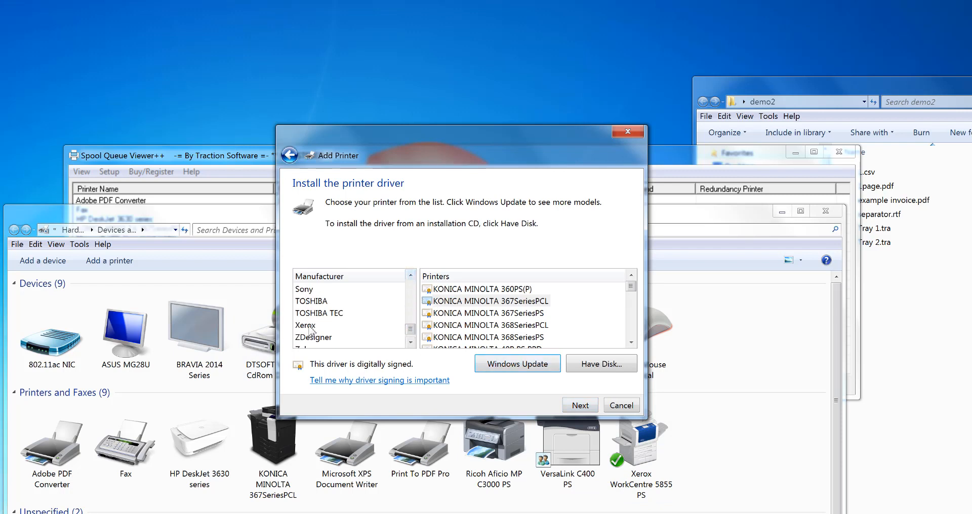
click(306, 325)
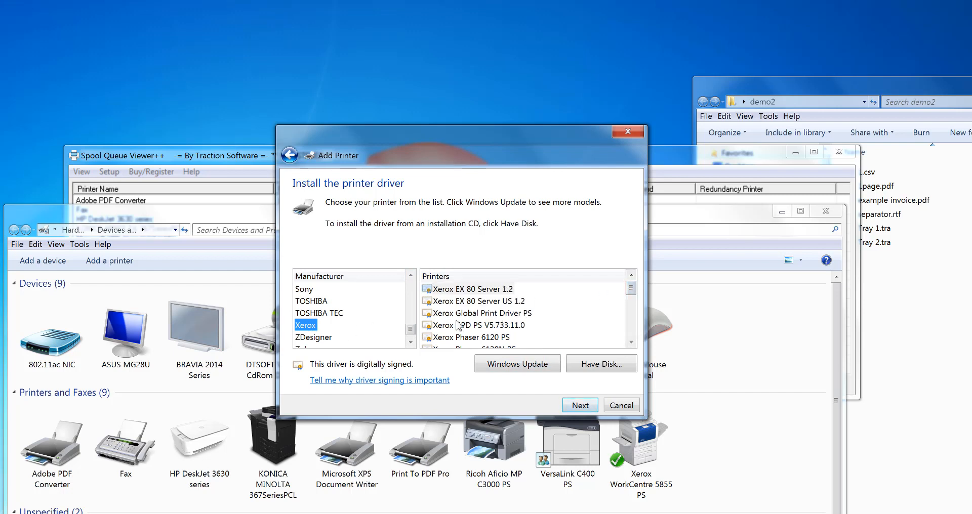
click(483, 313)
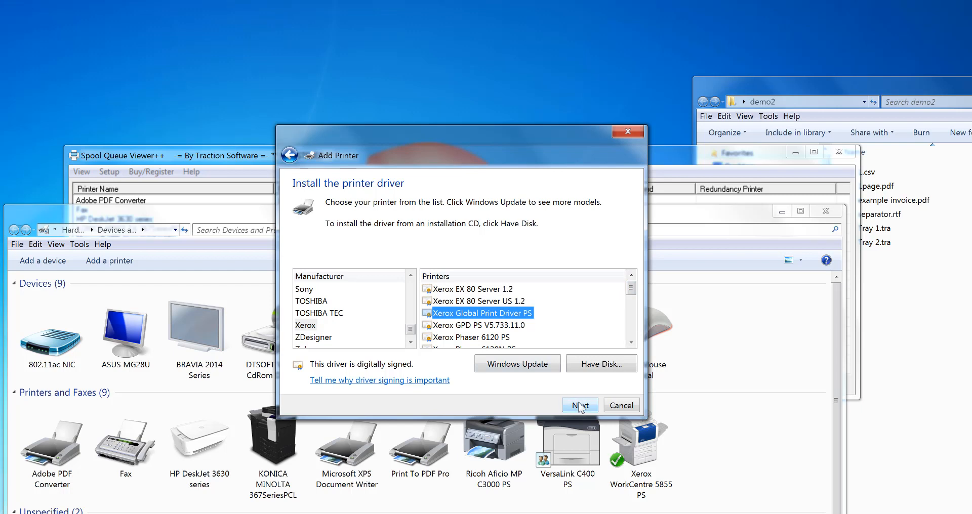
click(579, 404)
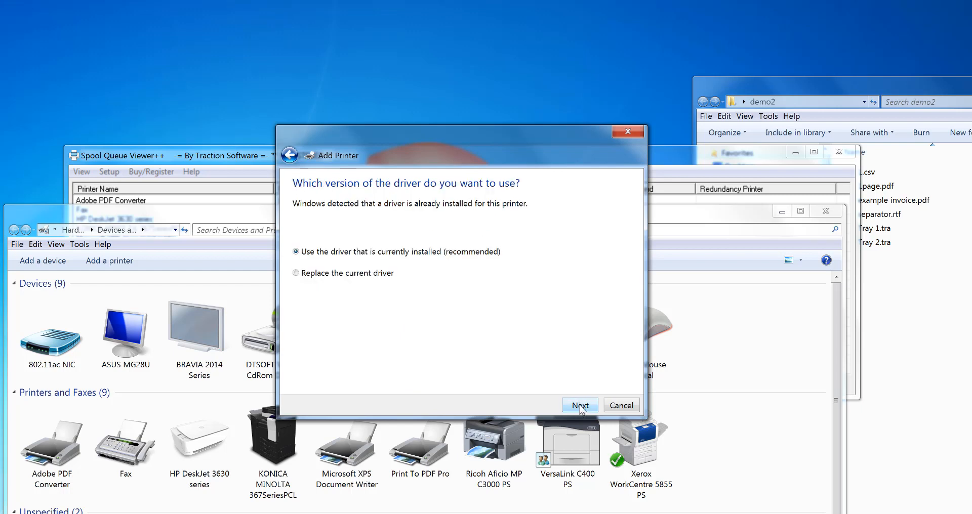
click(579, 405)
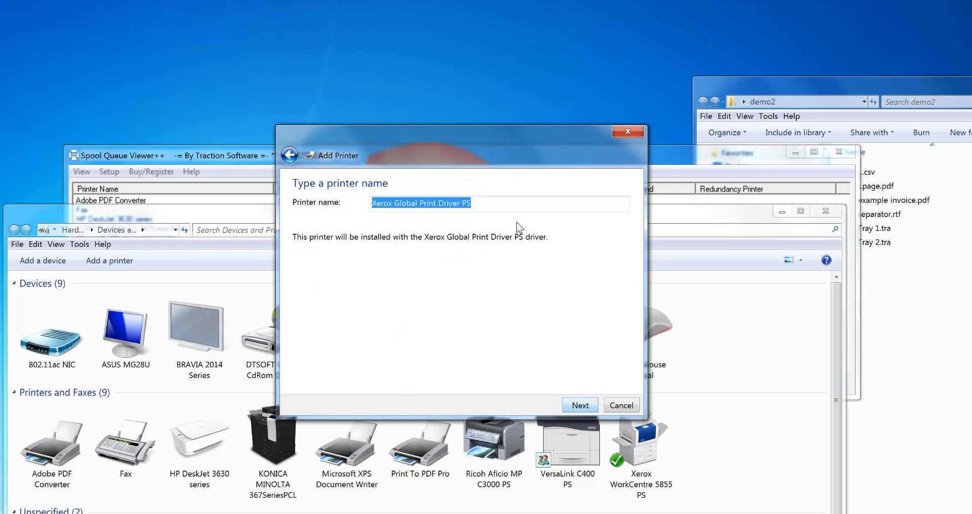
text(Print)
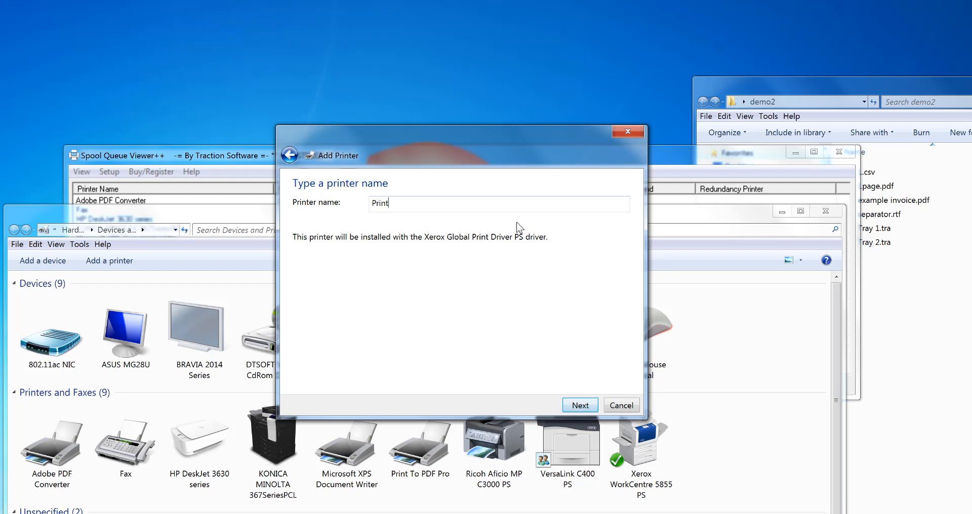
click(579, 406)
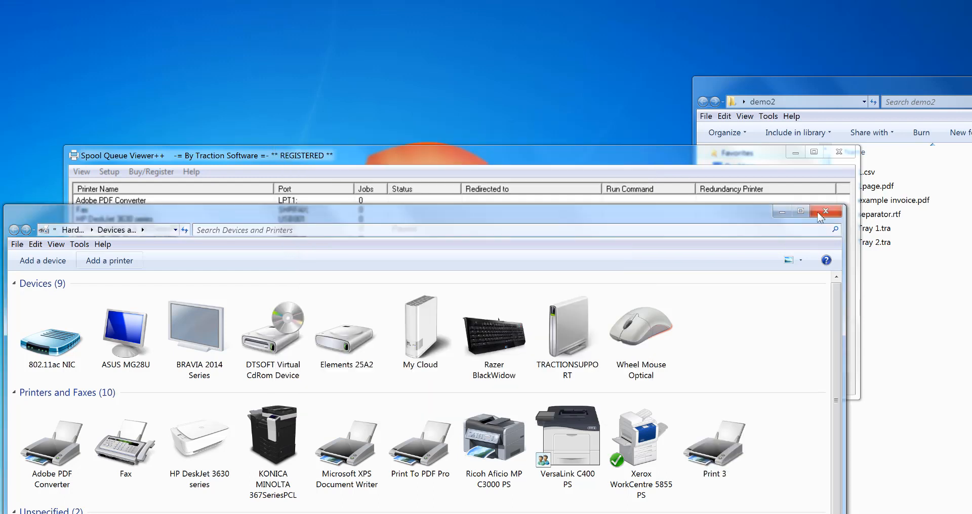
Close Devices and Printers, then redirect all Print 3 jobs to Ricoh, VersaLink and Xerox.
click(825, 211)
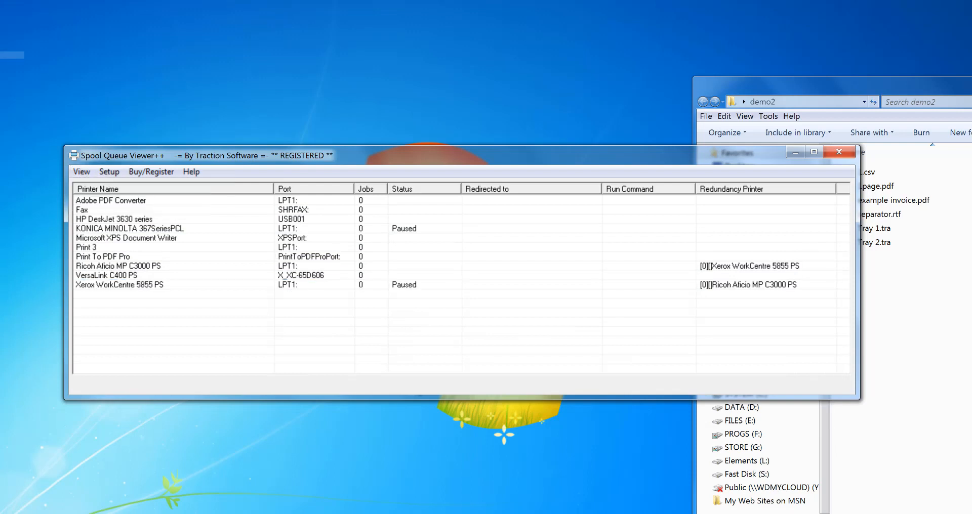
click(85, 247)
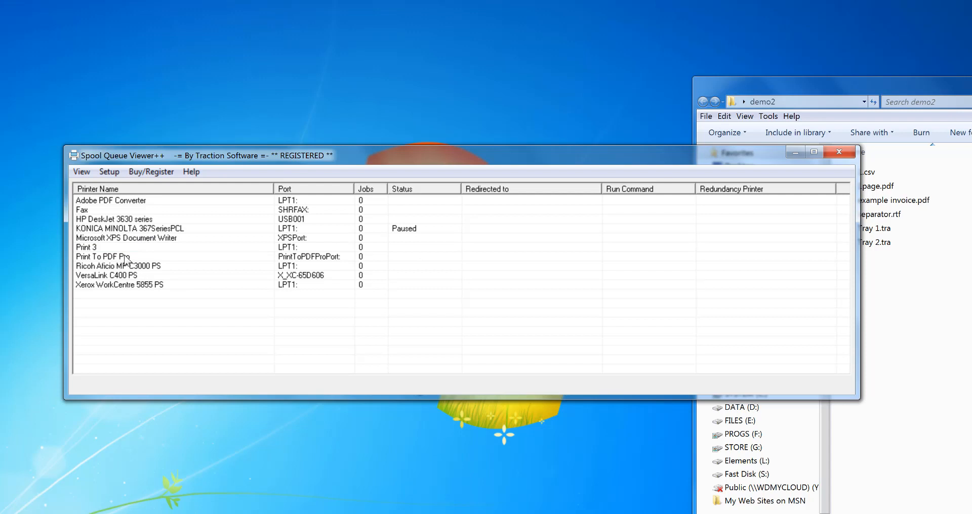
click(86, 247)
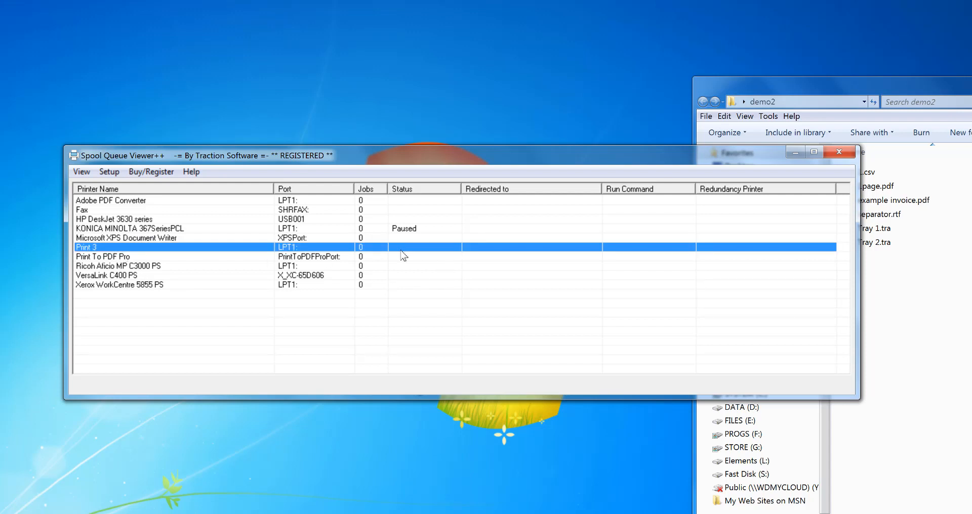
right_click(402, 256)
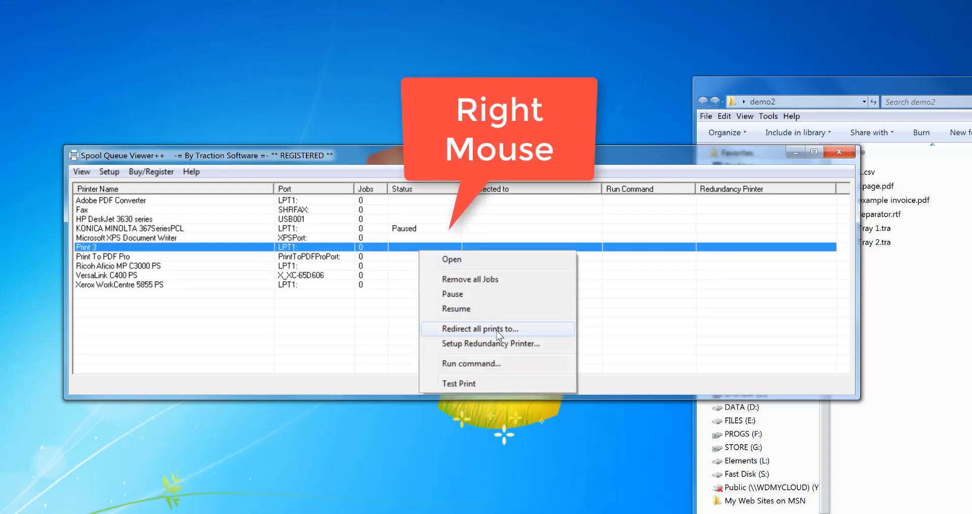
click(478, 328)
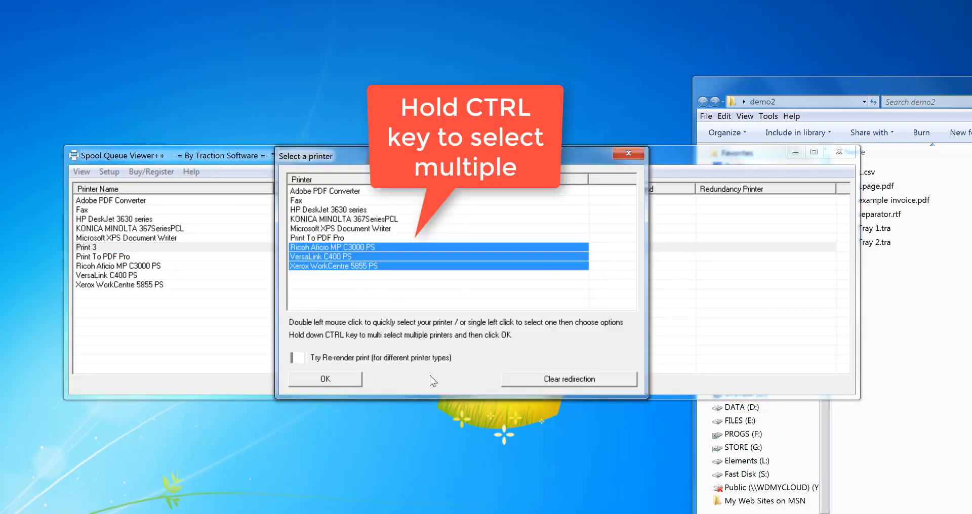
click(324, 379)
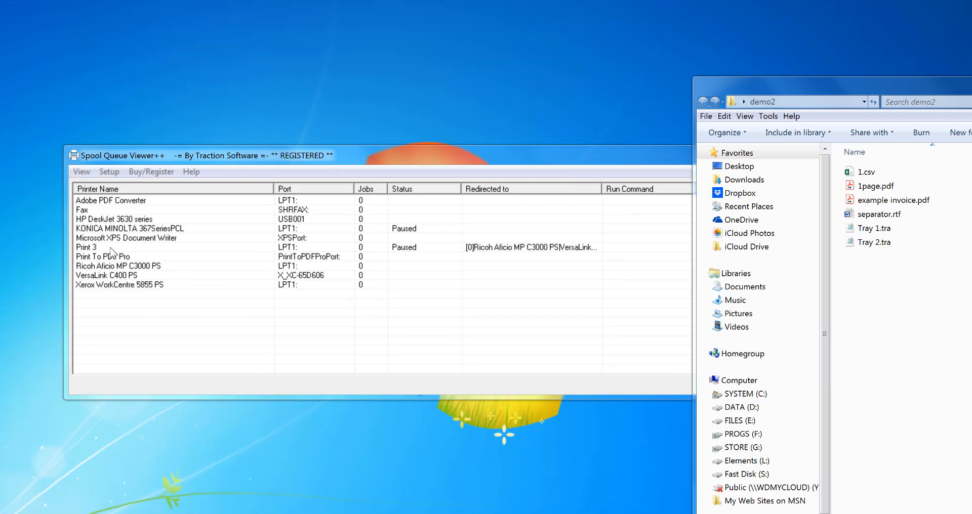
Pause the Ricoh Aficio MP C3000 PS, VersaLink C400 PS and Xerox WorkCentre 5855 PS printers.
click(87, 247)
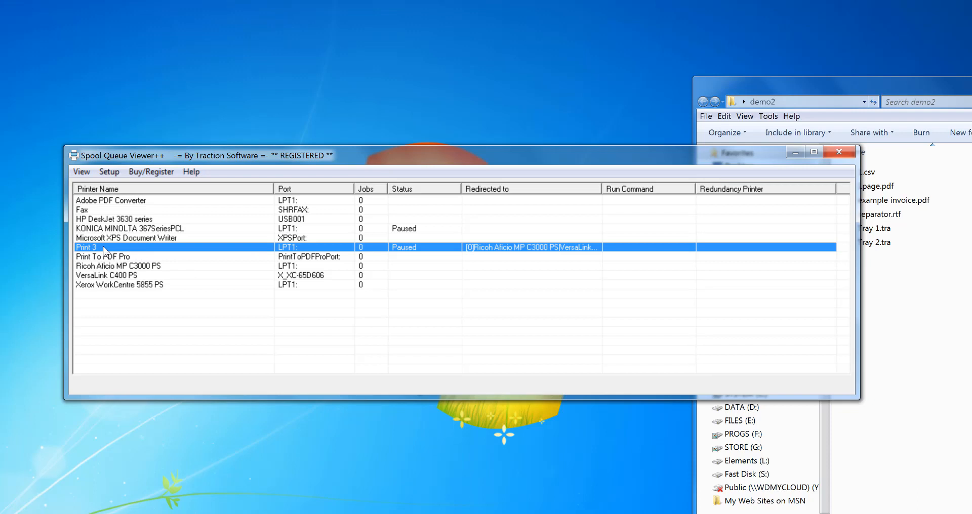
mouse_move(130, 294)
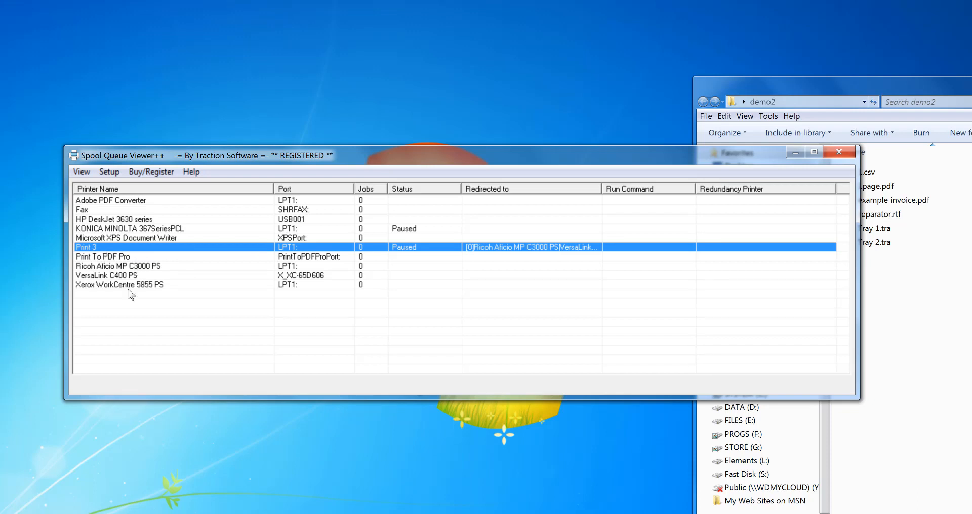
mouse_move(154, 277)
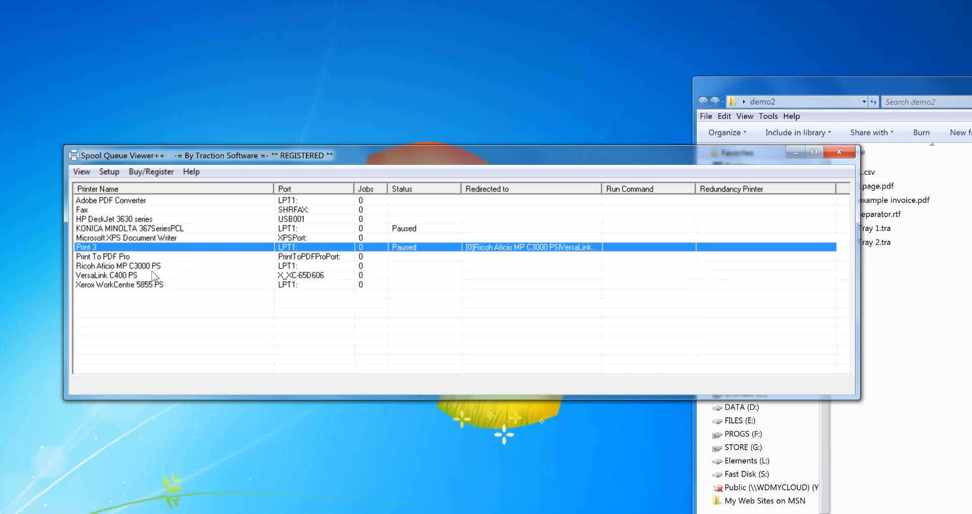
click(124, 266)
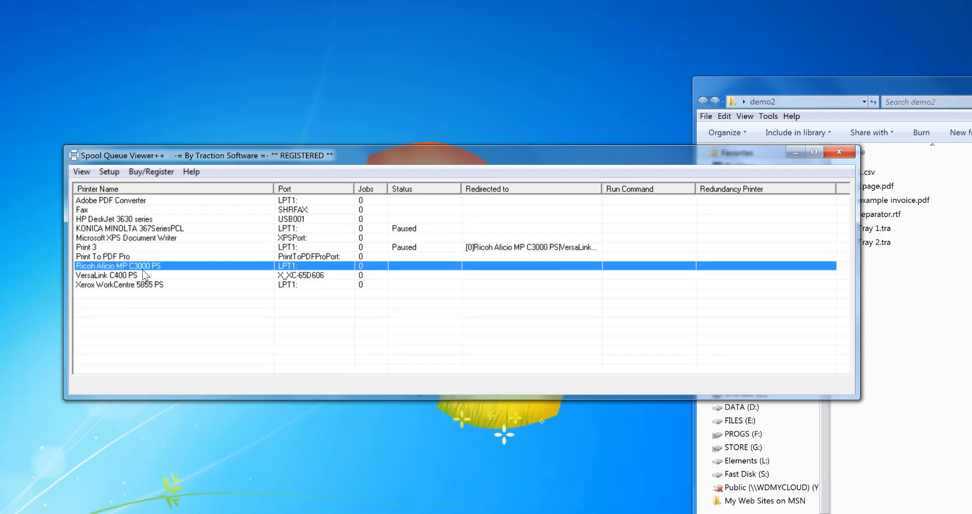
right_click(151, 285)
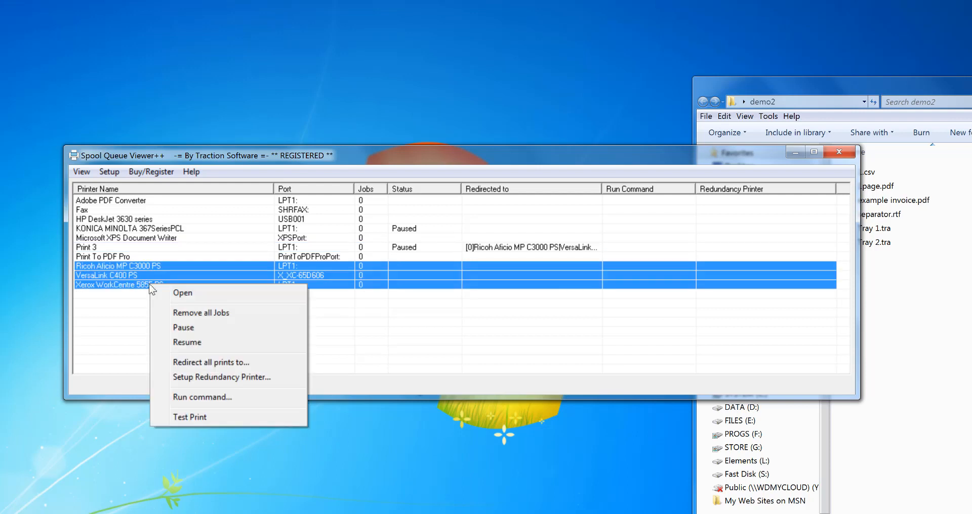
click(183, 327)
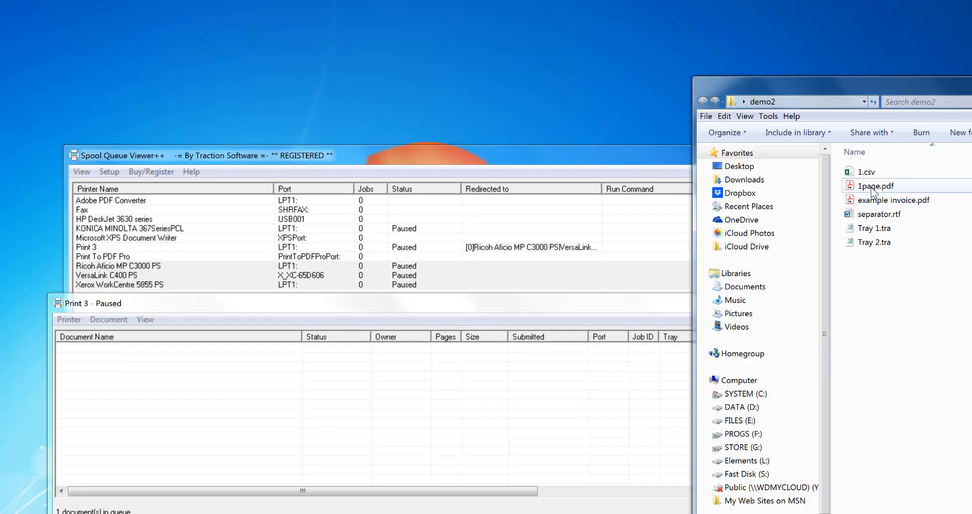
Print 1page.pdf from Acrobat Reader, close the reader, and open the Xerox WorkCentre queue.
click(874, 185)
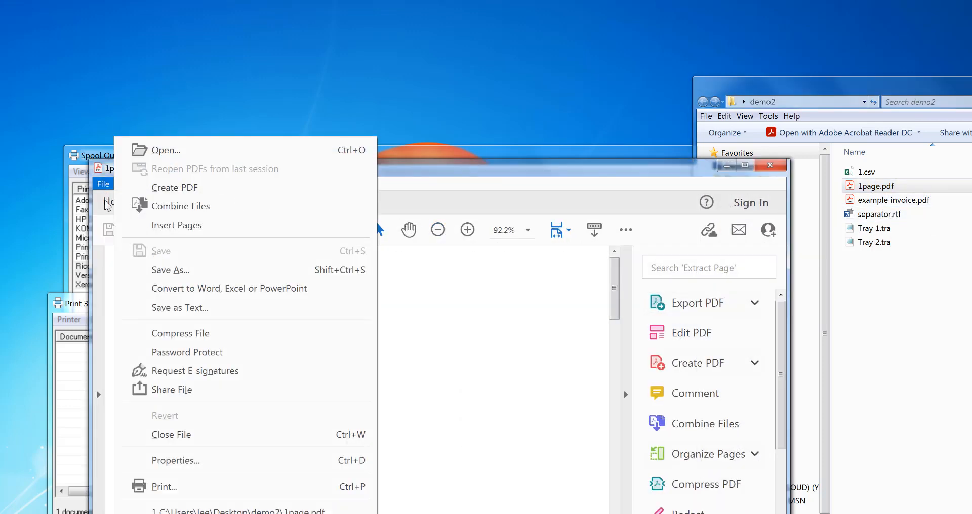
click(163, 486)
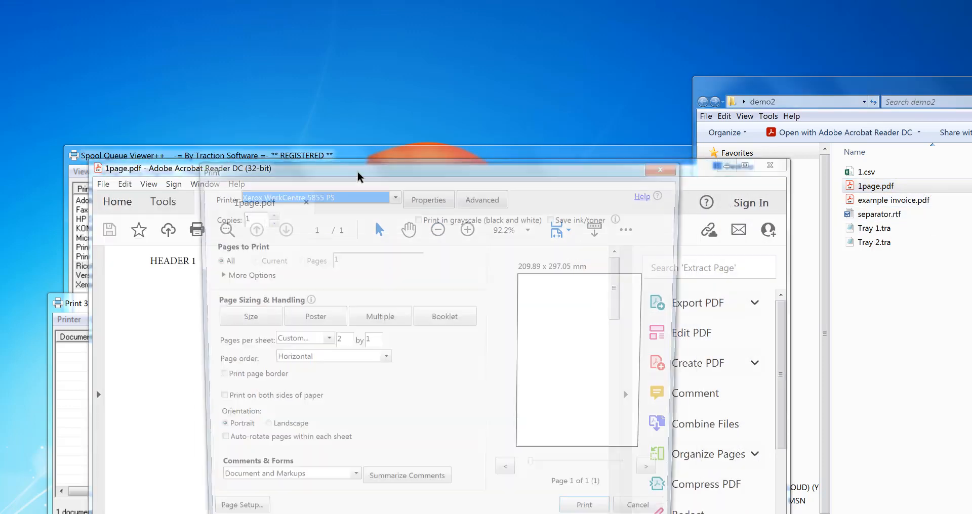
click(394, 196)
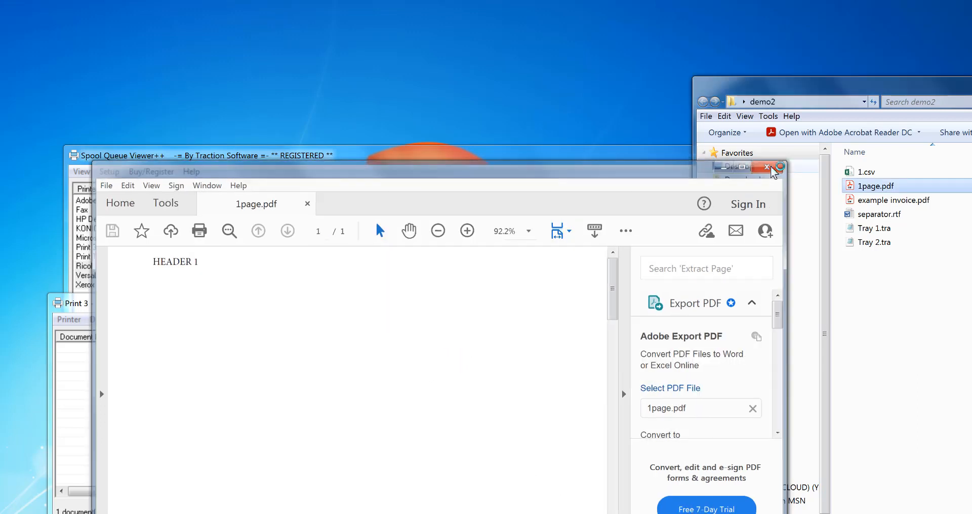
click(768, 167)
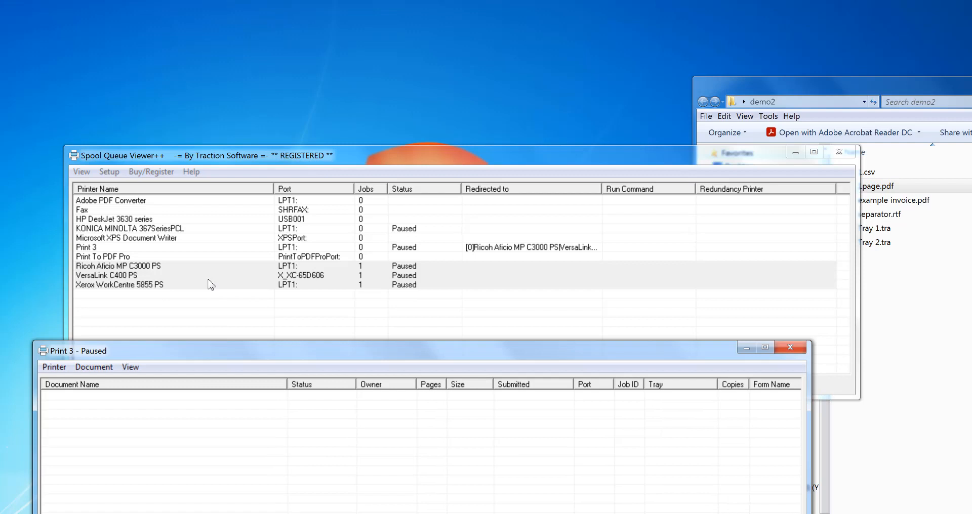
double_click(118, 266)
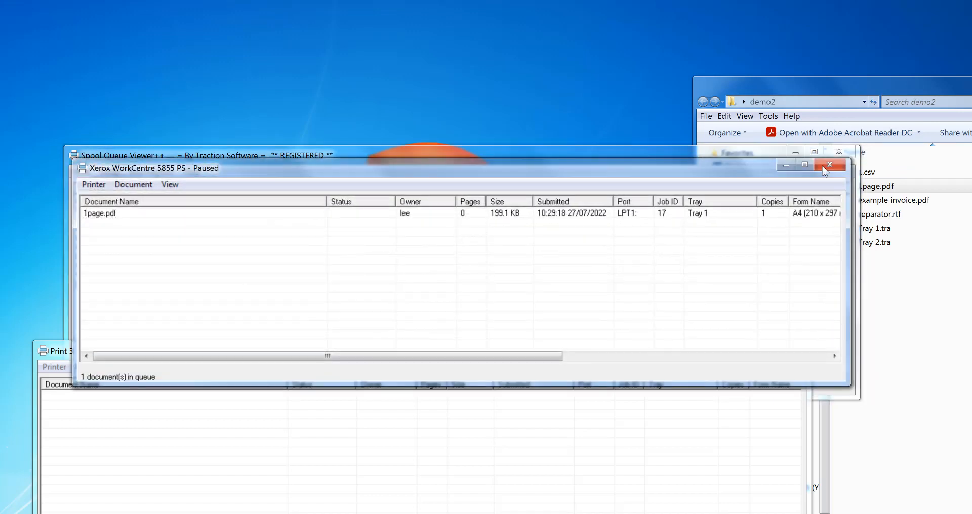
Close the Xerox WorkCentre 5855 PS queue window after checking 1page.pdf is listed.
click(828, 165)
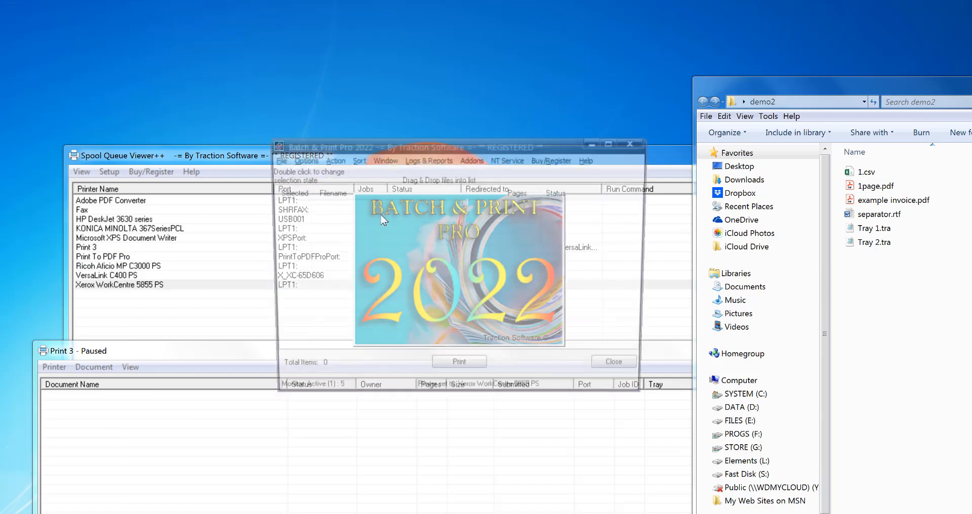
Print 1page.pdf and example invoice.pdf from Batch & Print Pro to Print 3.
click(875, 185)
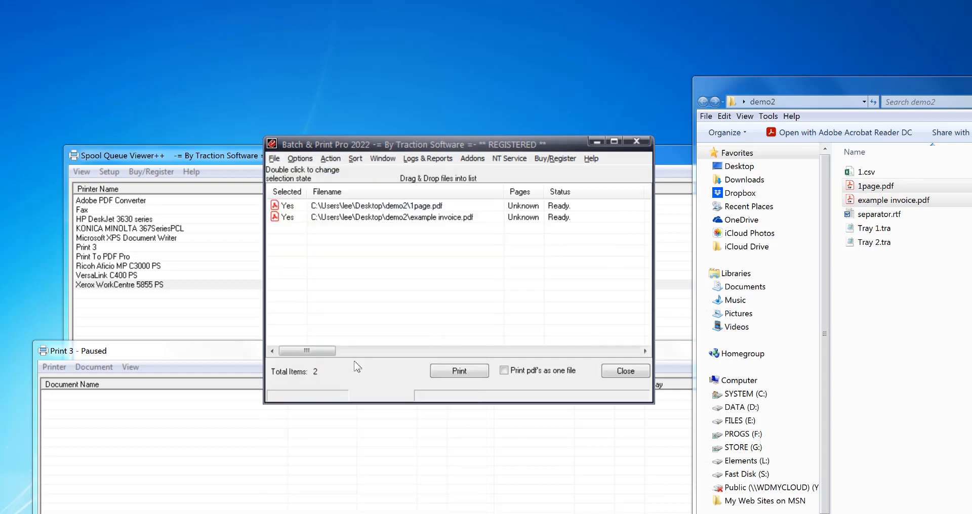
click(497, 243)
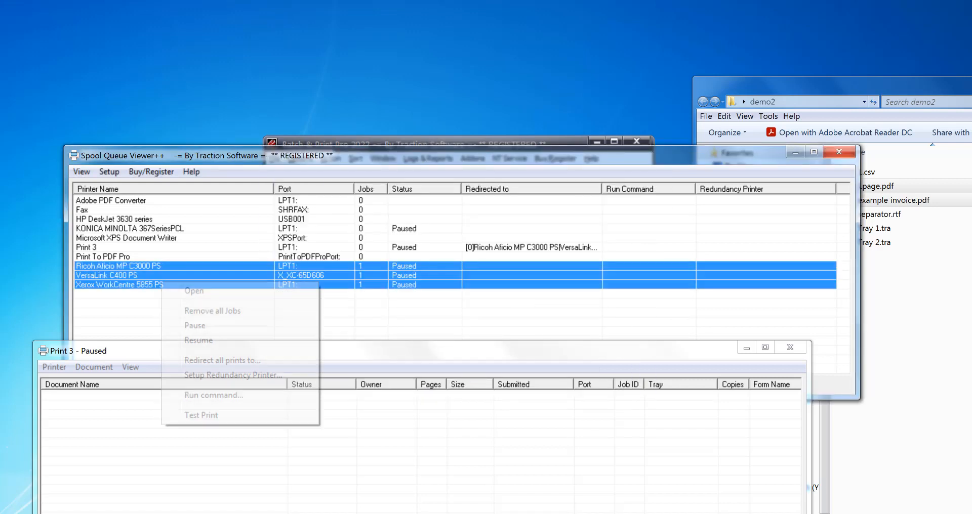
click(212, 311)
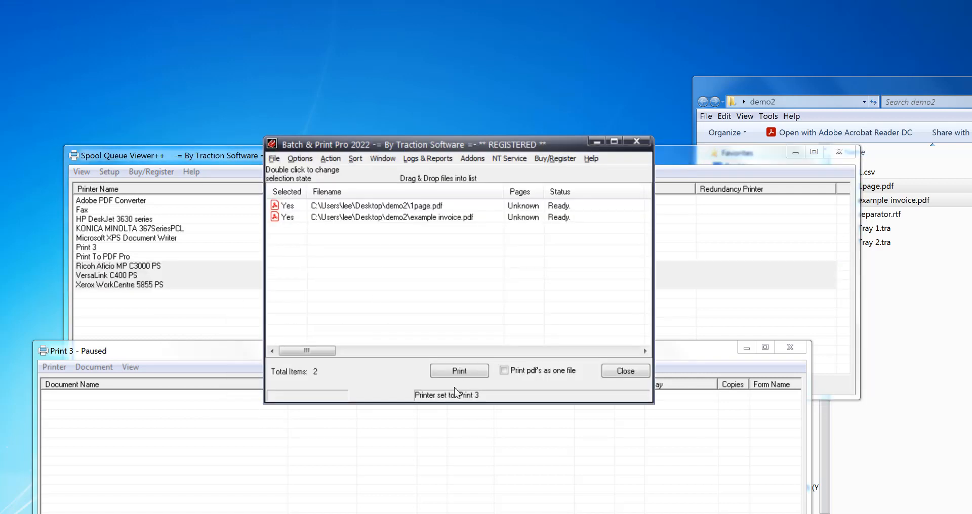
click(458, 370)
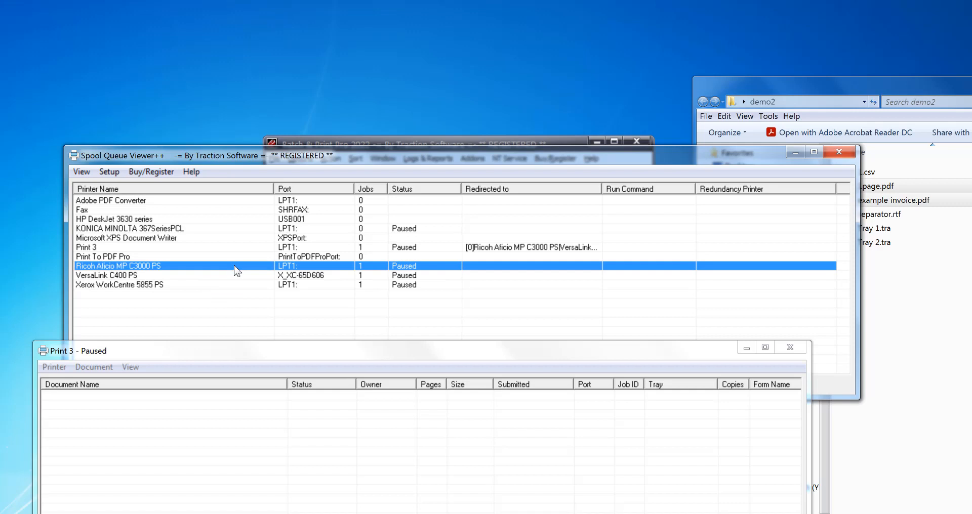
Open the Ricoh and VersaLink queues, refresh, then open the Xerox WorkCentre 5855 PS queue.
double_click(118, 266)
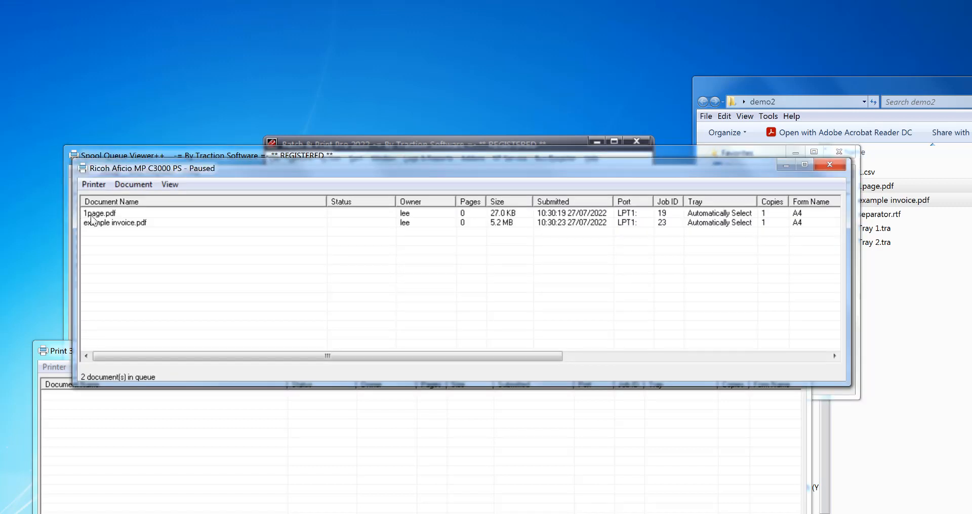
click(115, 222)
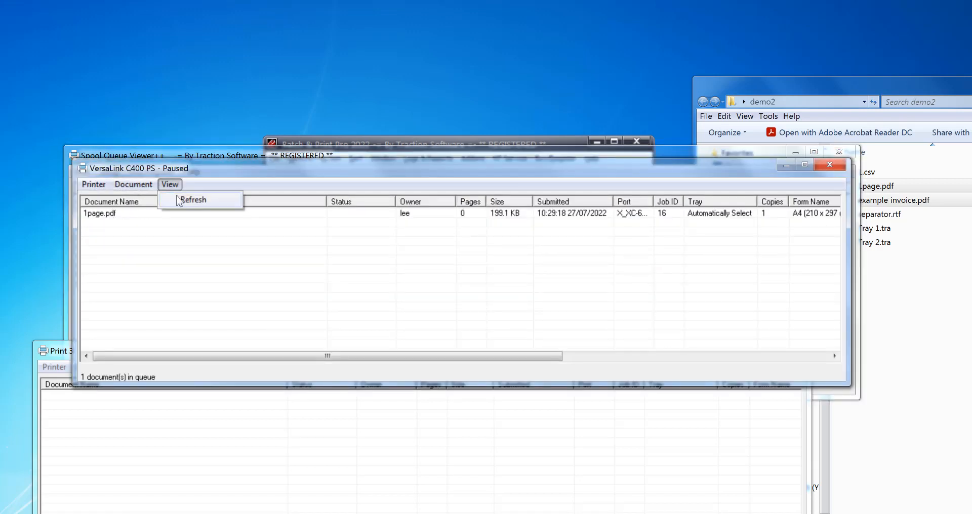
click(193, 199)
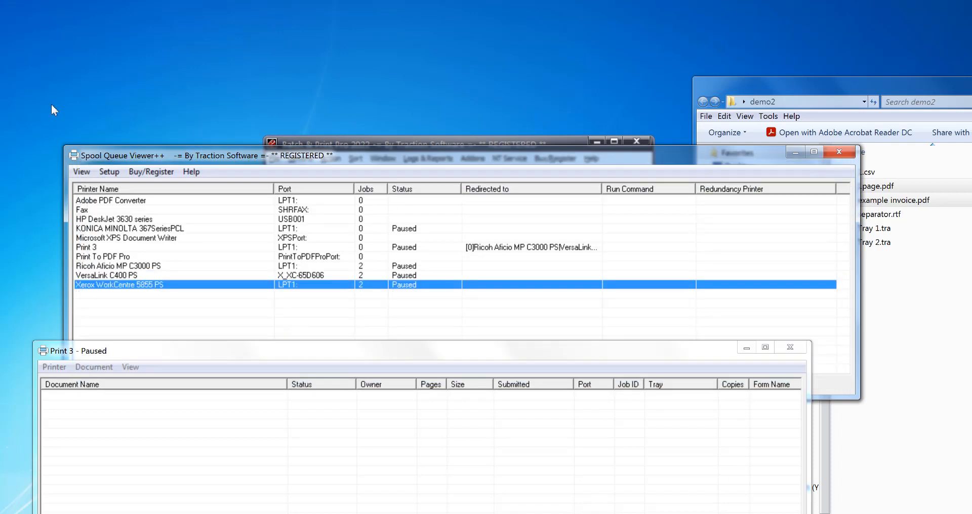
double_click(118, 284)
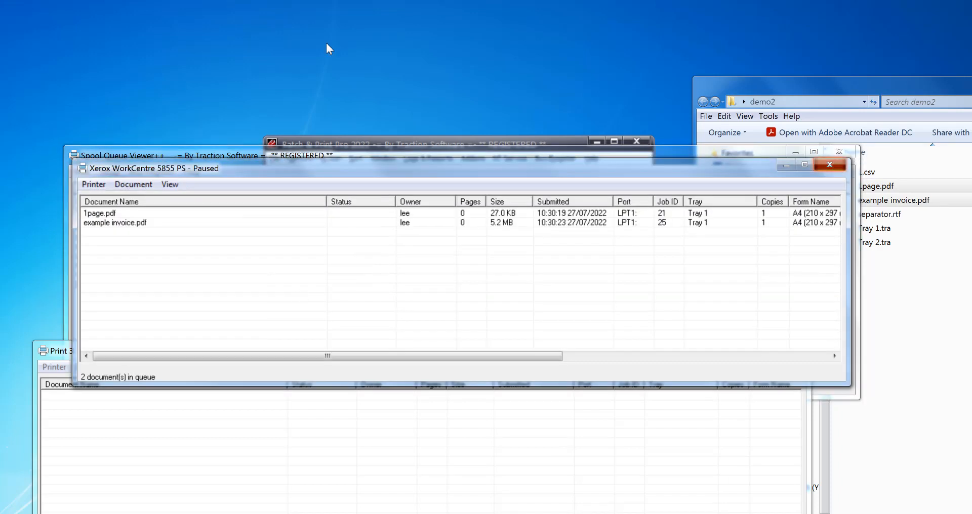